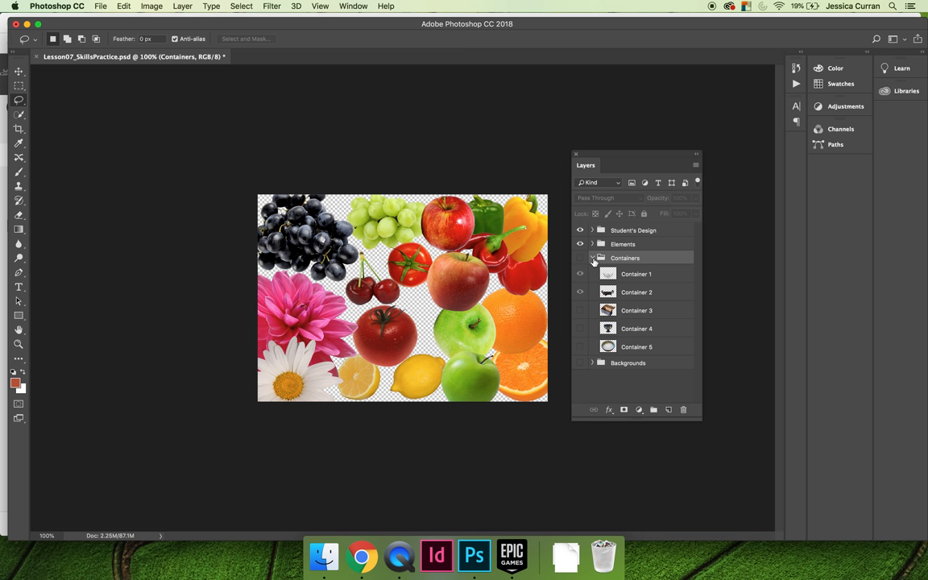
- Collapse the Containers group and turn Containers and Backgrounds back on behind the fruit
{"action": "left_click", "coordinate": [592, 257]}
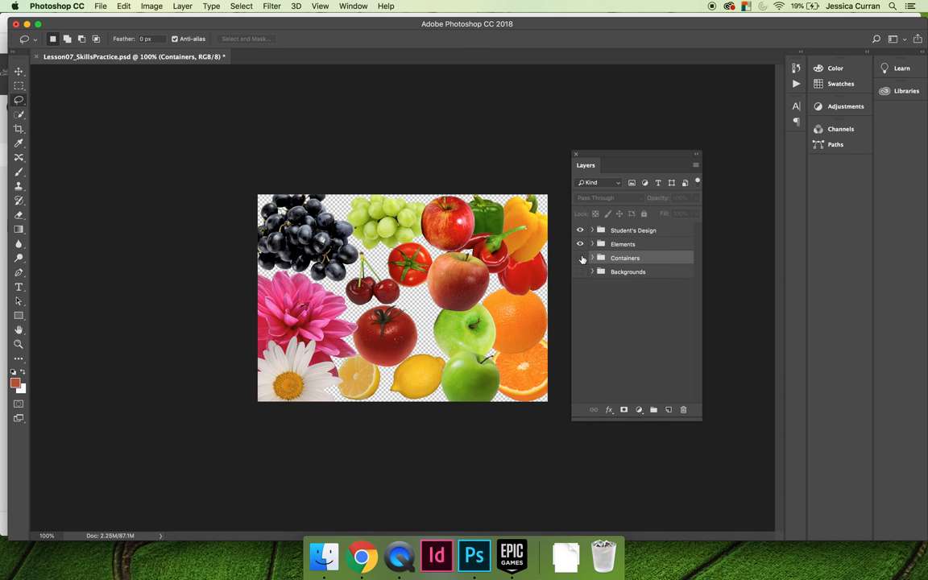
{"action": "left_click", "coordinate": [580, 258]}
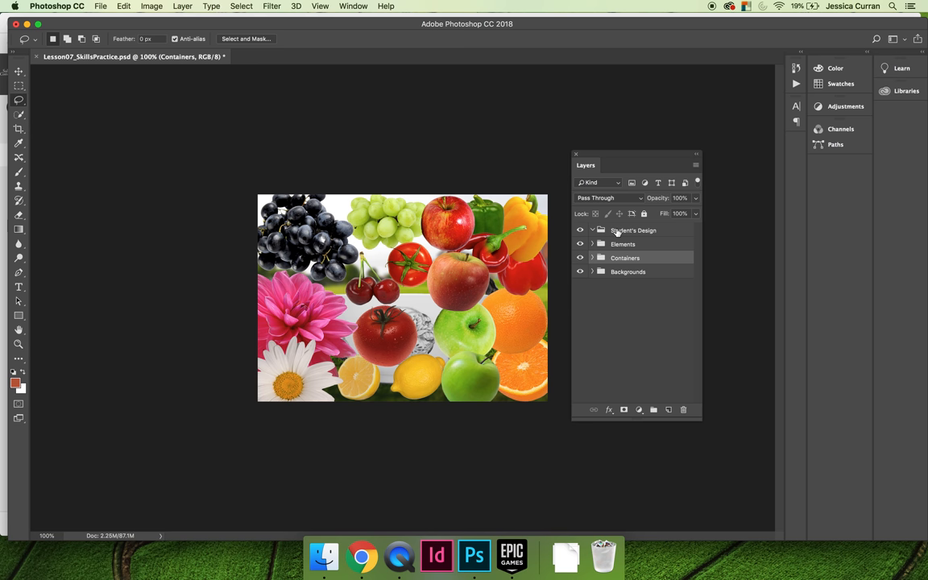
{"action": "mouse_move", "coordinate": [628, 232]}
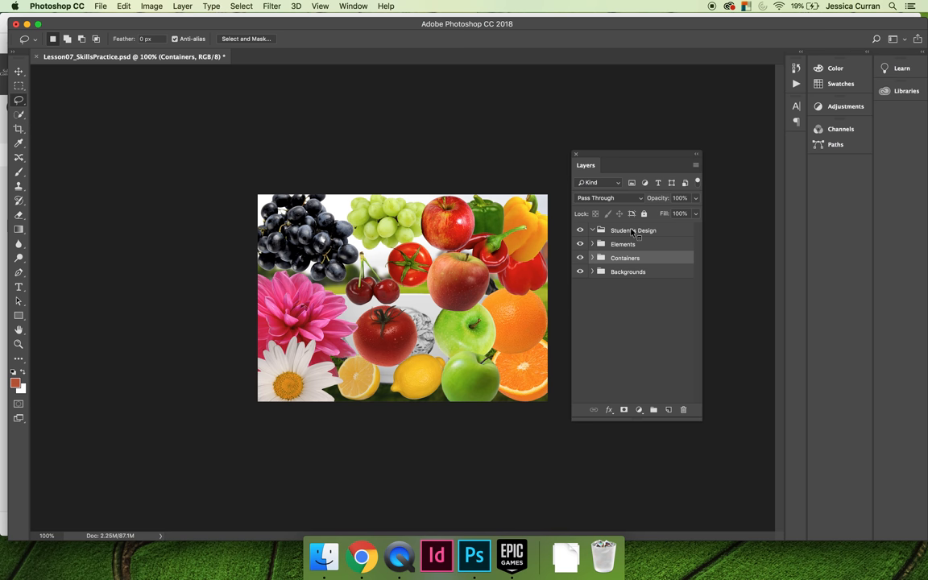
- Select the Student's Design group name for renaming to the designer's own name
{"action": "right_click", "coordinate": [633, 231]}
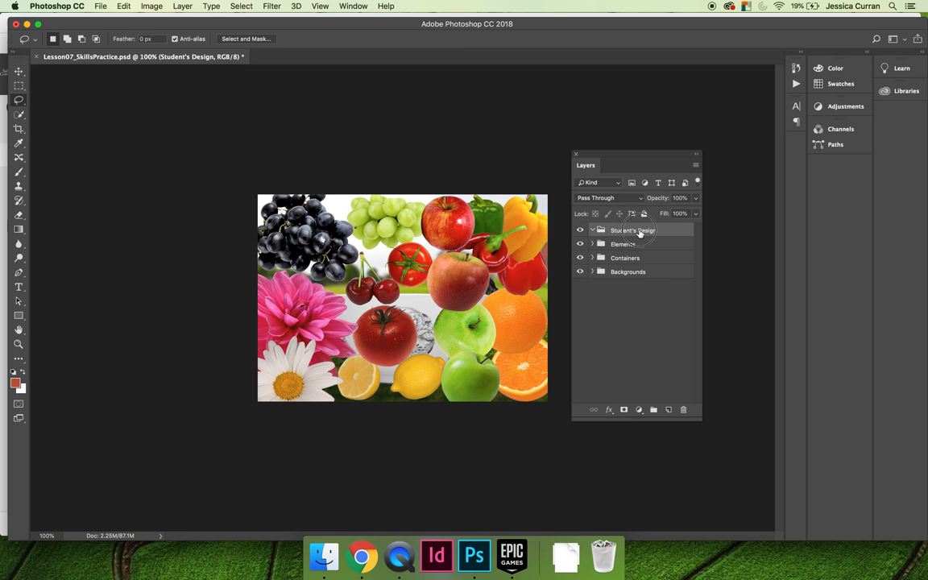
{"action": "double_click", "coordinate": [633, 229]}
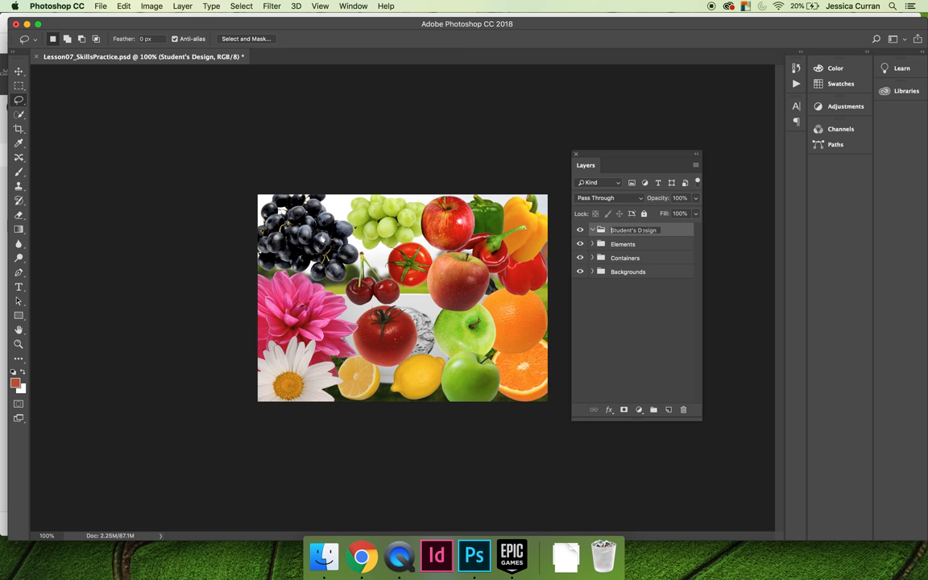
{"action": "double_click", "coordinate": [625, 229]}
{"action": "type", "text": "Jessica"}
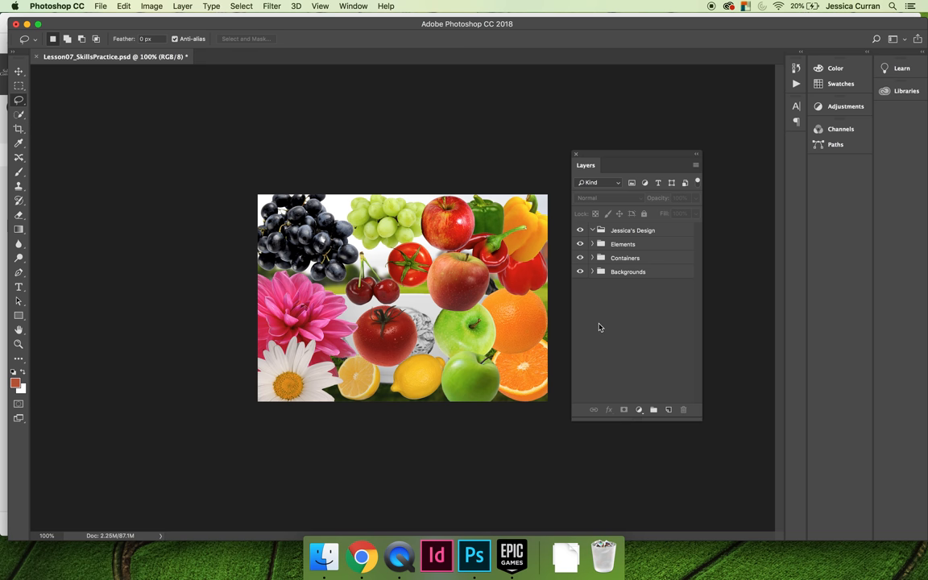
{"action": "mouse_move", "coordinate": [592, 272]}
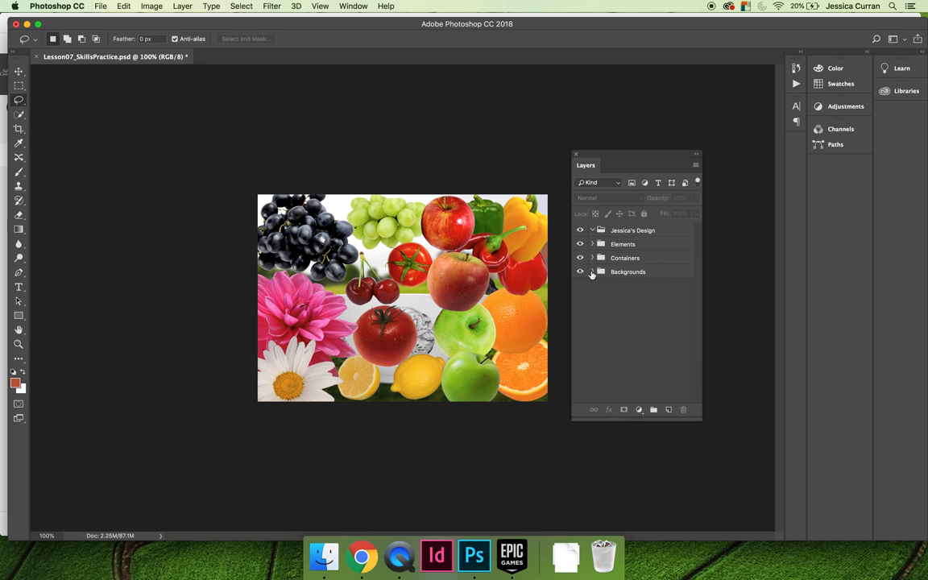
- Move Background 4 into the design group, then hide and collapse Backgrounds
{"action": "left_click", "coordinate": [592, 272]}
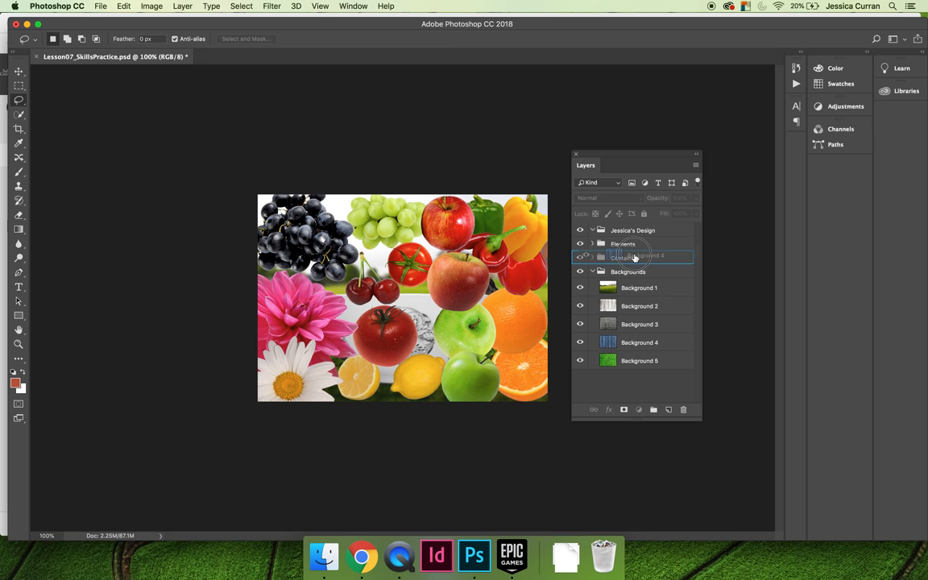
{"action": "left_click", "coordinate": [639, 256]}
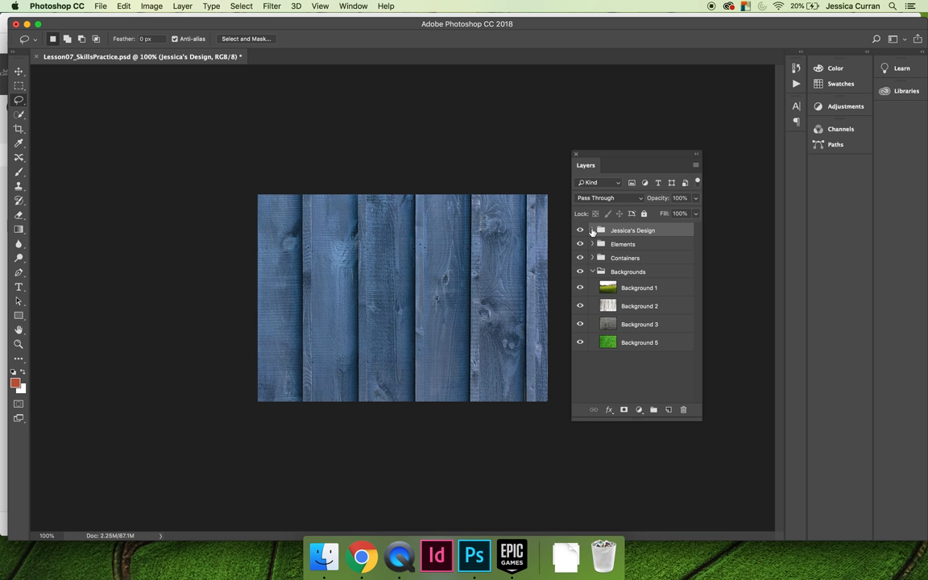
{"action": "left_click", "coordinate": [594, 230]}
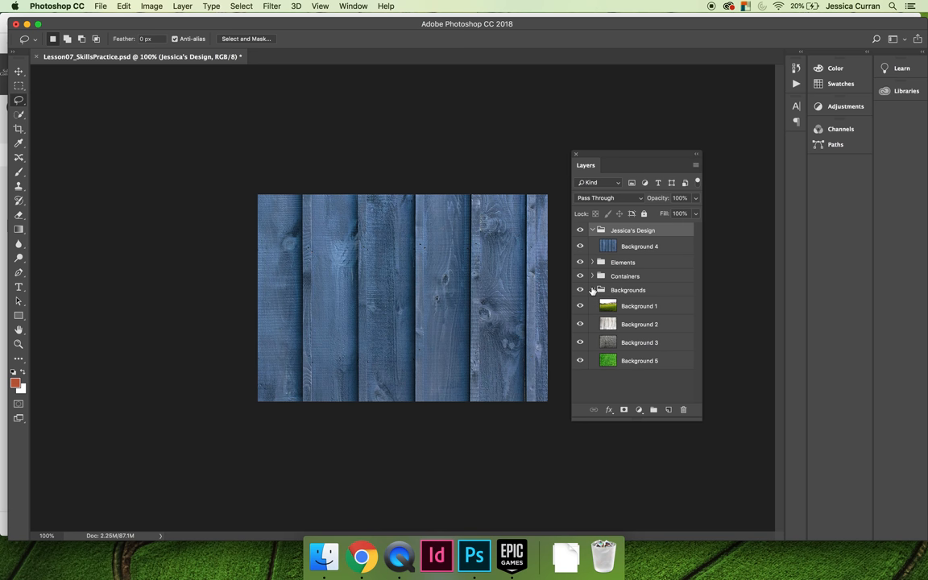
{"action": "left_click", "coordinate": [580, 290]}
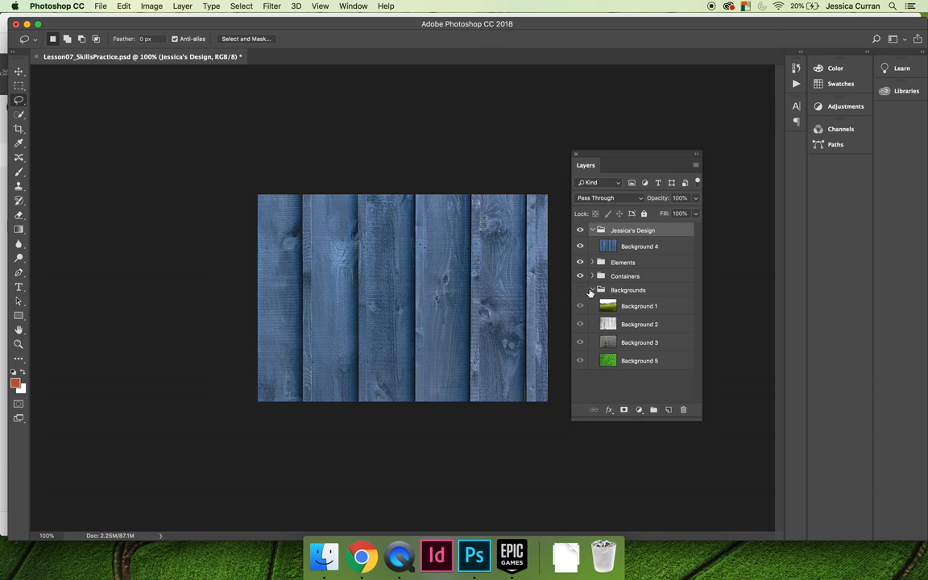
{"action": "left_click", "coordinate": [591, 290]}
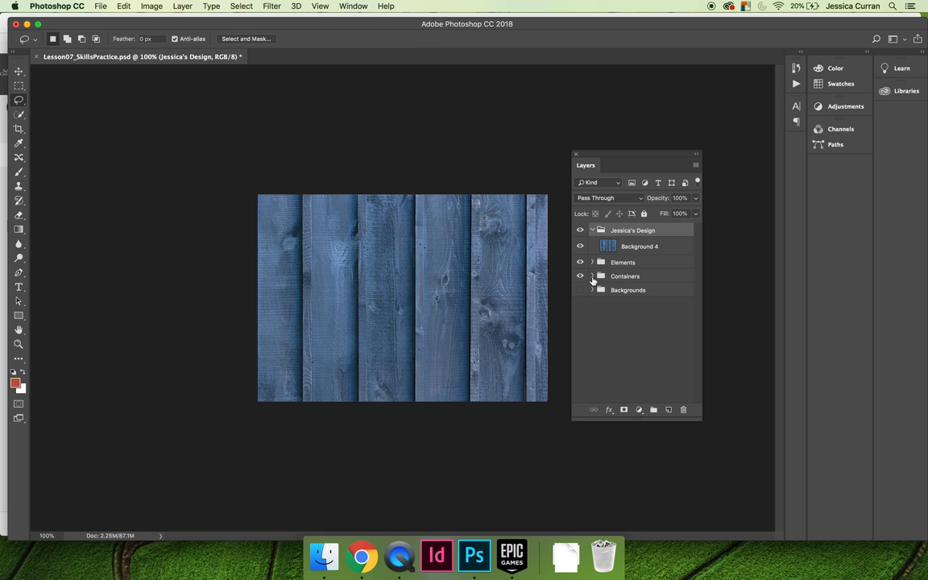
- Put Container 3 above Background 4 in the design group, hide Containers, and expand Elements
{"action": "left_click", "coordinate": [592, 276]}
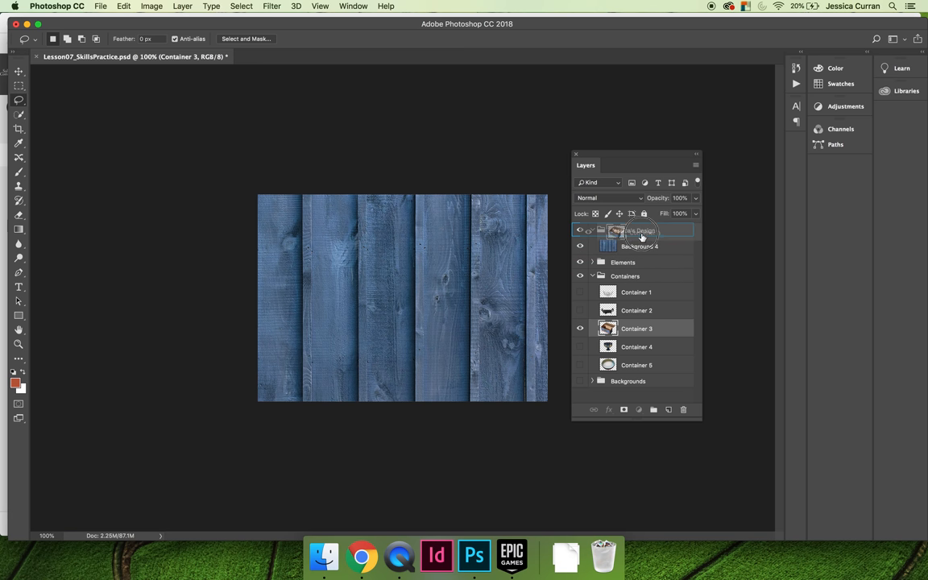
{"action": "left_click", "coordinate": [593, 230]}
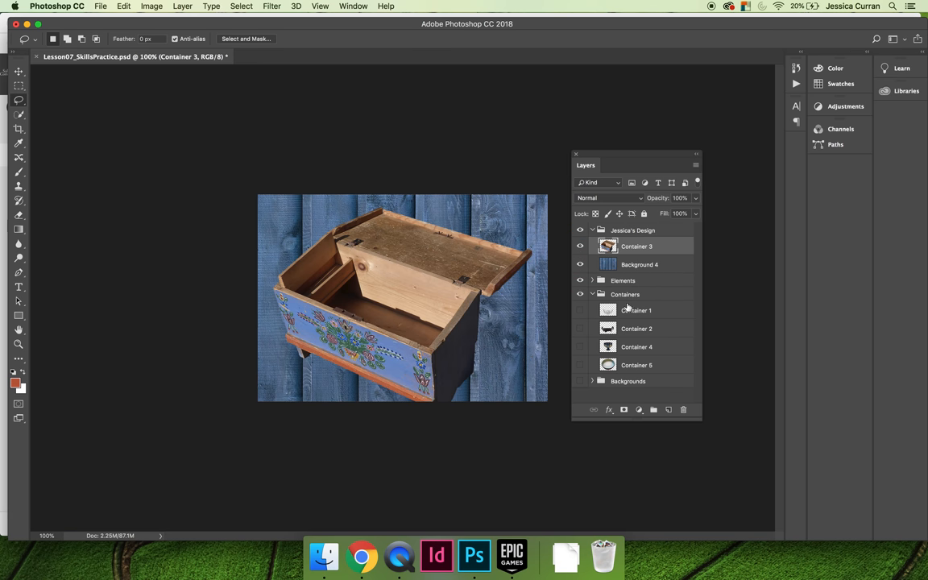
{"action": "left_click", "coordinate": [593, 294]}
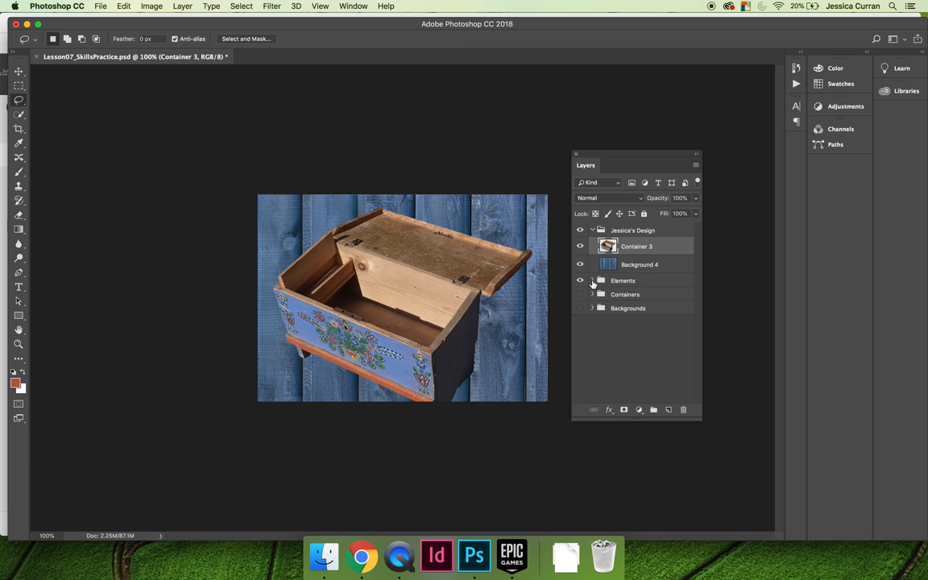
{"action": "left_click", "coordinate": [592, 281]}
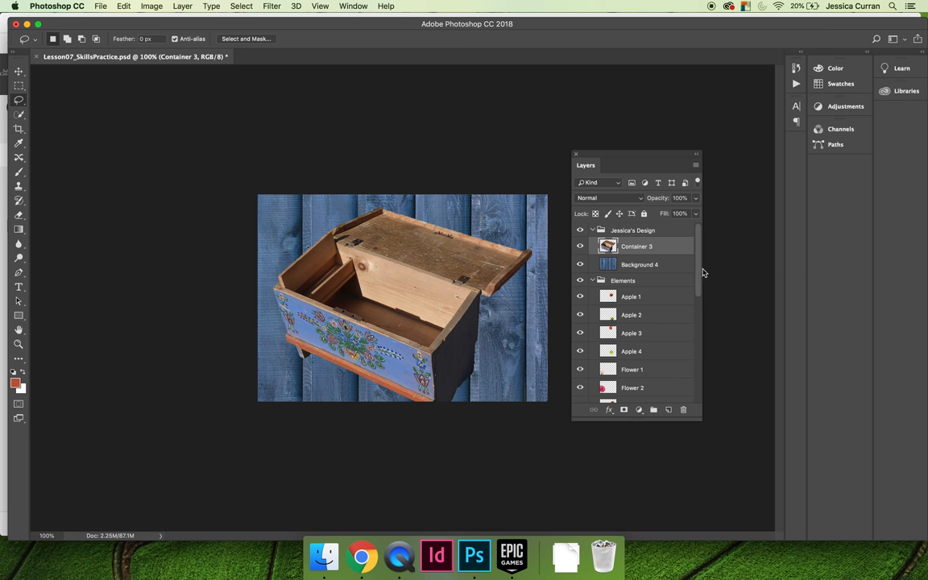
{"action": "scroll", "scroll_direction": "down", "scroll_amount": 3}
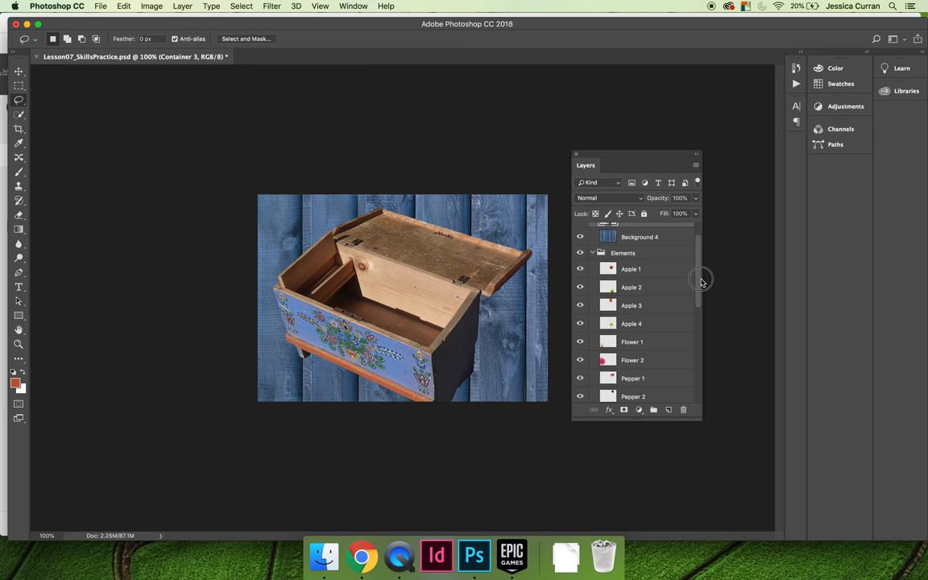